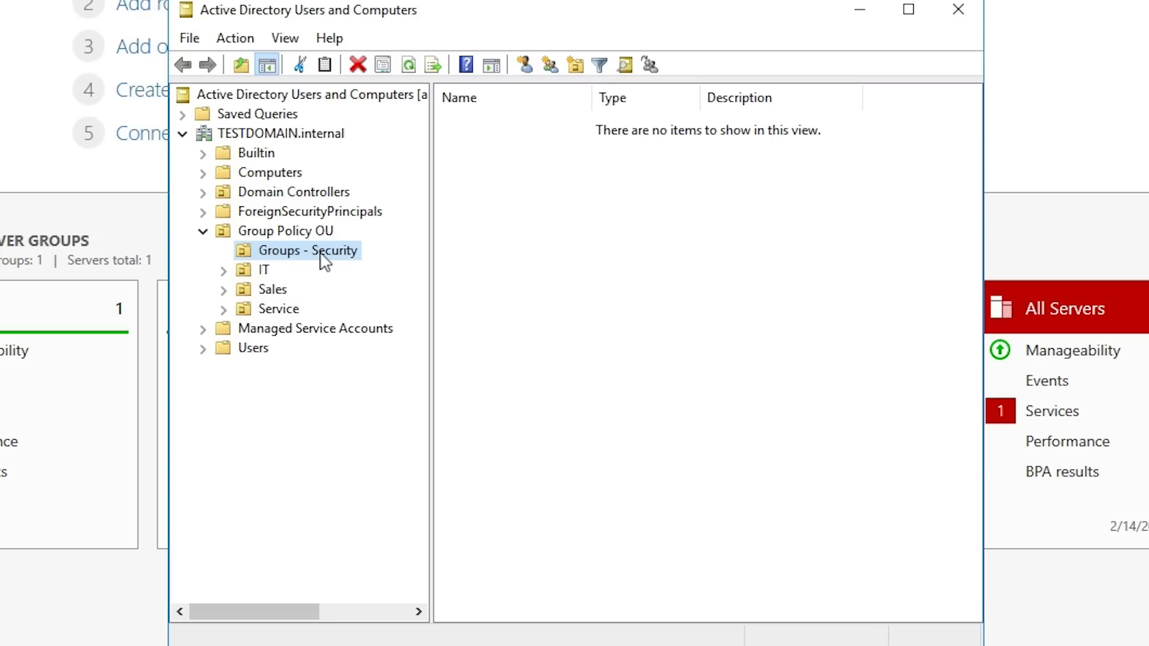
mouse_move(307, 258)
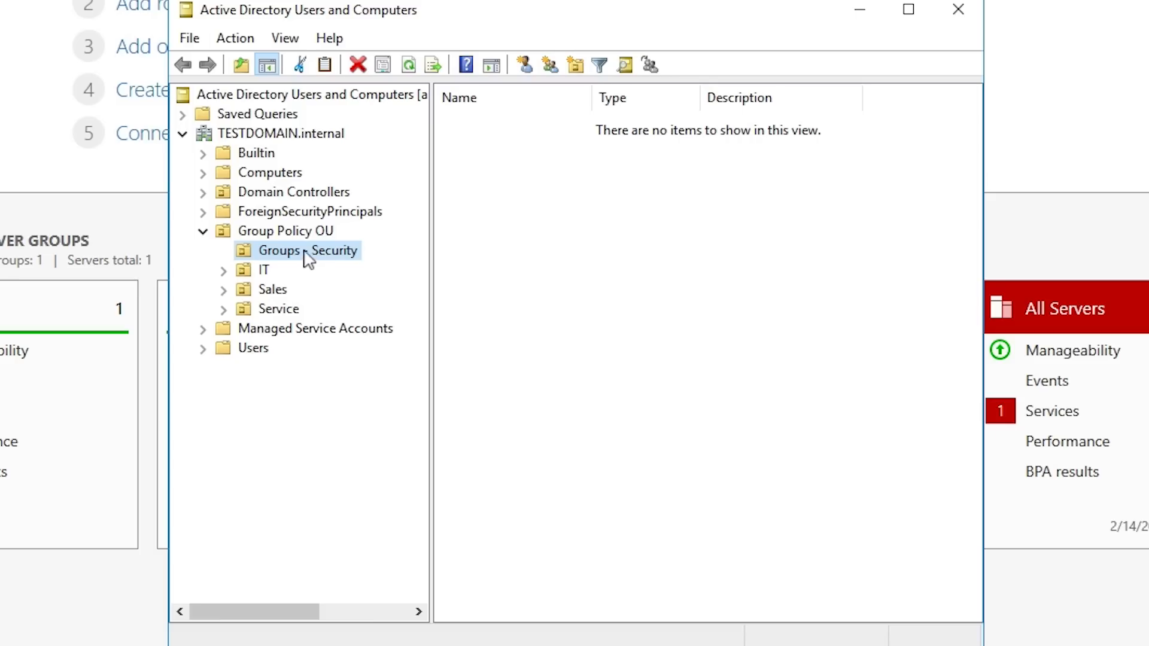
Step: Start a new global security group named IS Helpdesk in the Groups - Security OU
right_click(298, 250)
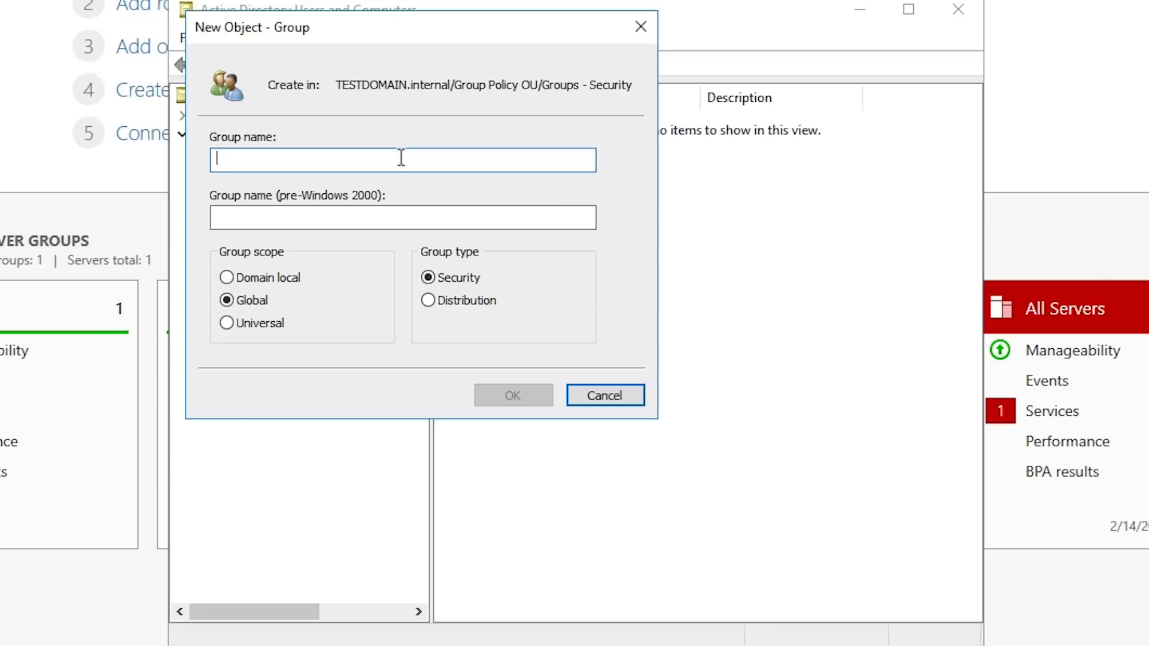
text(IS Helpdesk)
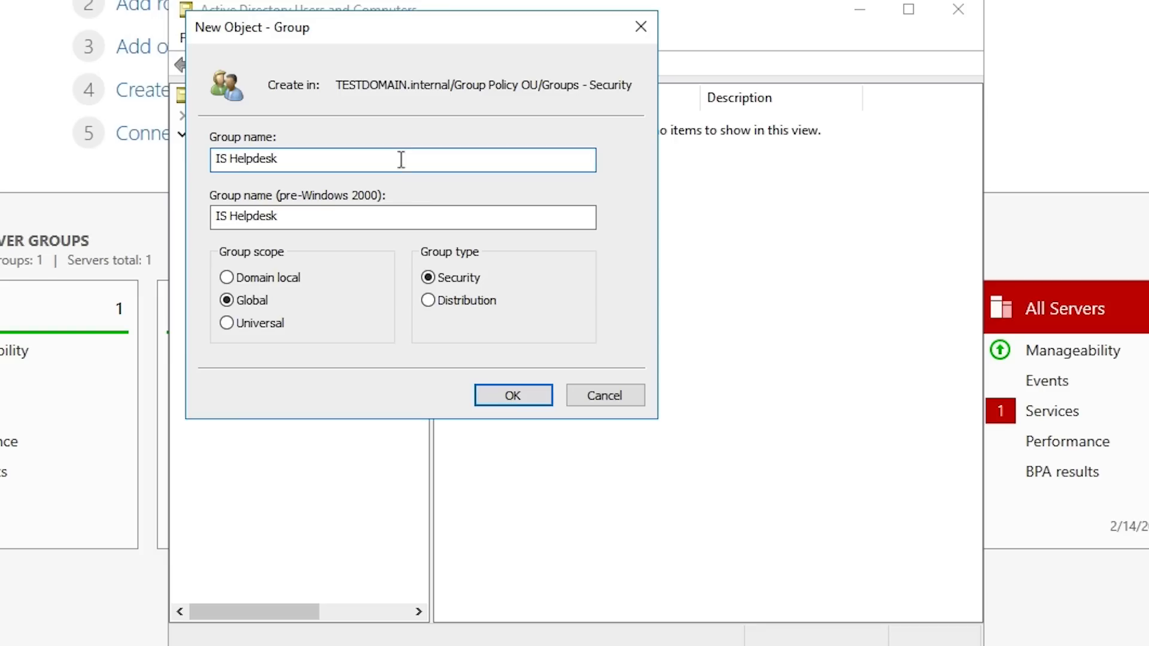
click(227, 299)
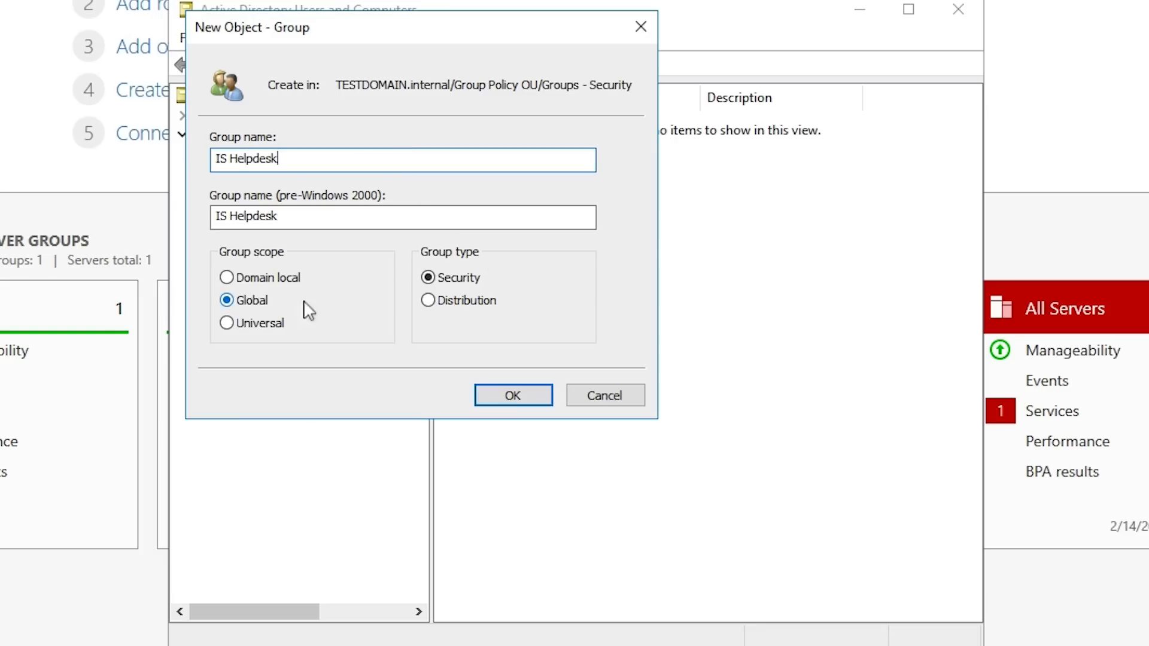
Step: Confirm creation of IS Helpdesk, then begin a second group named "IS T" in the same OU
click(513, 395)
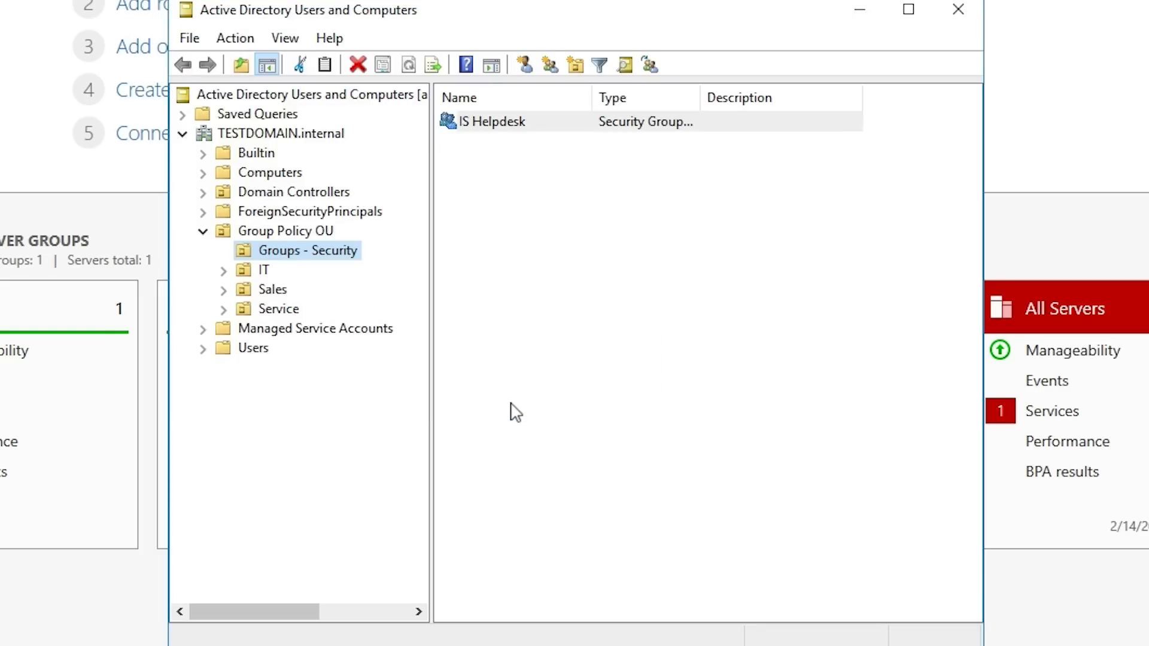
text(IS T)
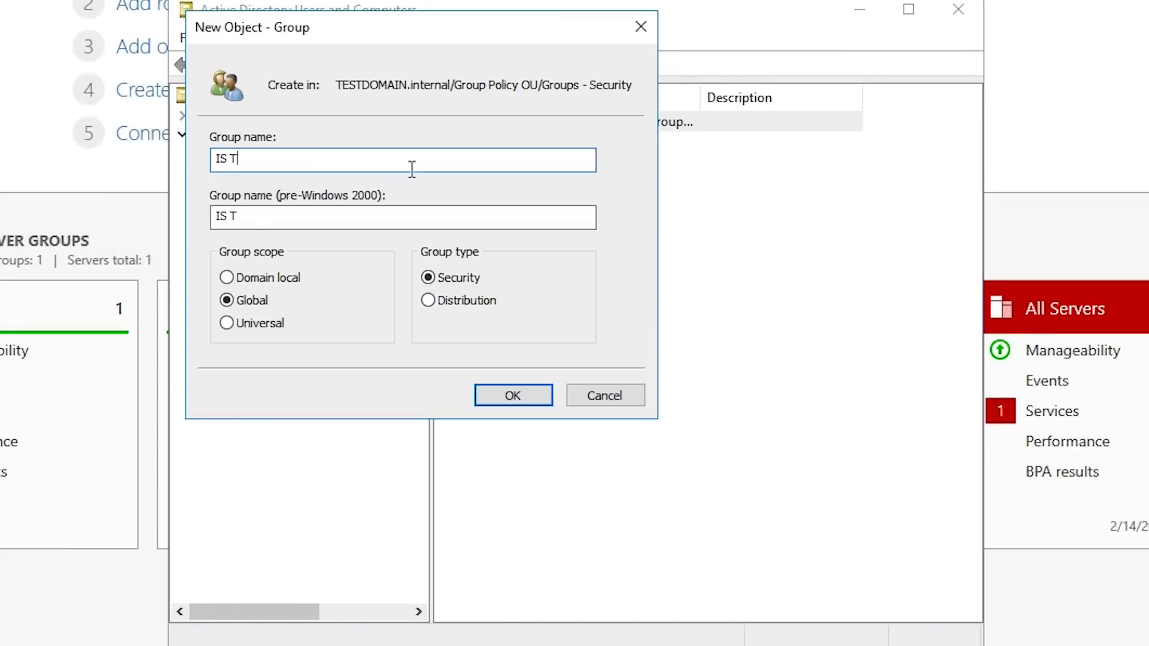